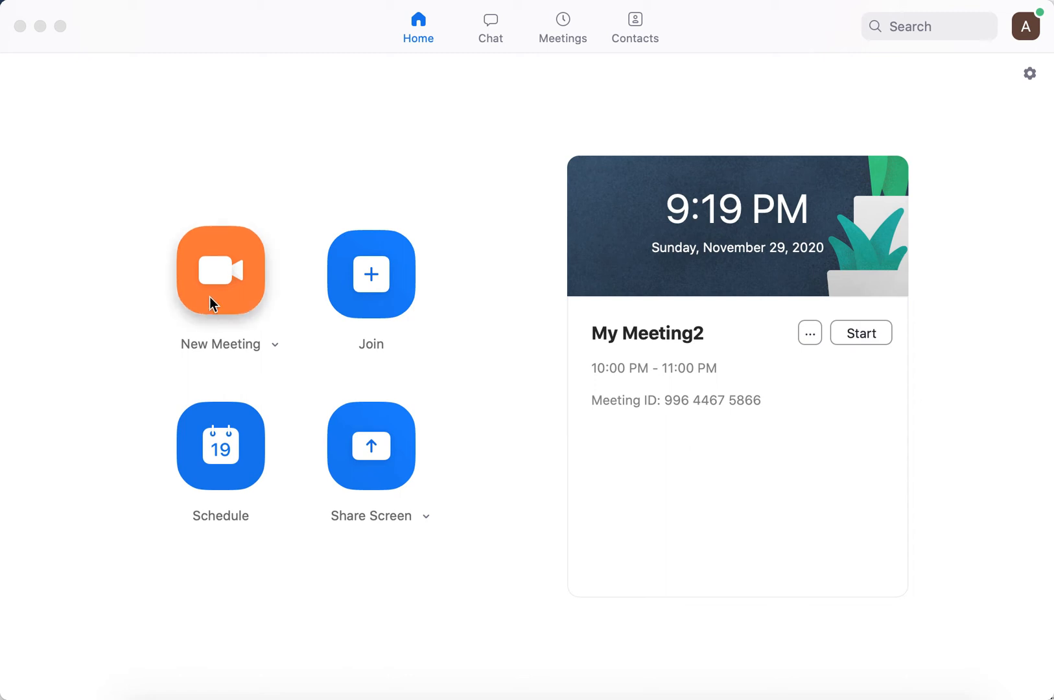
Step: Start a new instant meeting with video, dismissing the end-meeting prompt so audio options stay open
{"action": "left_click", "coordinate": [221, 272]}
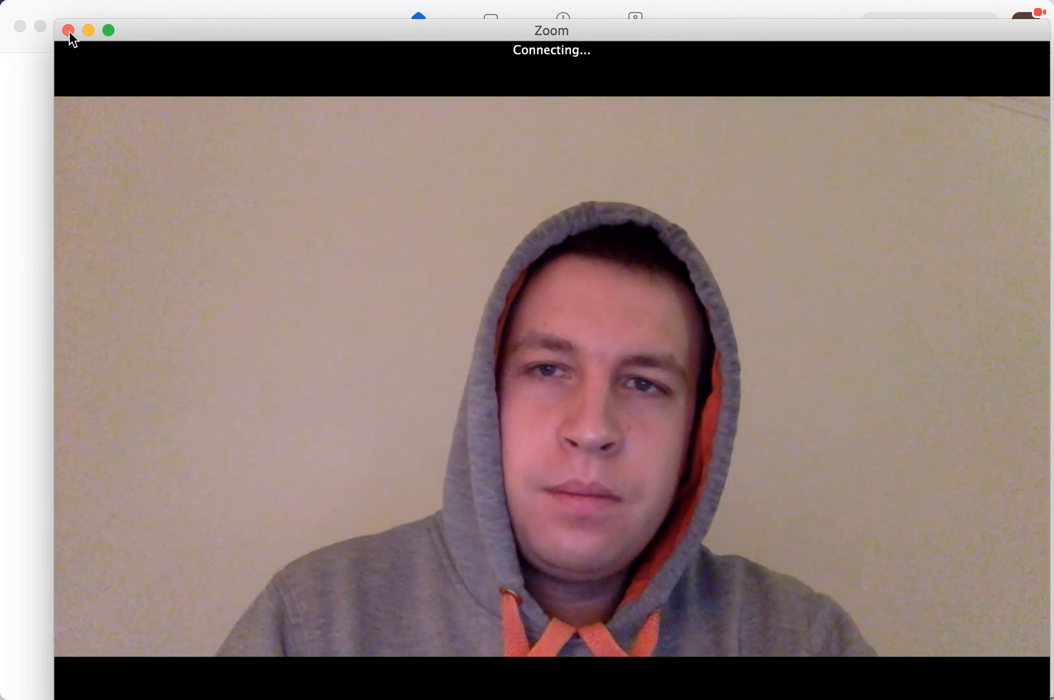
{"action": "mouse_move", "coordinate": [866, 39]}
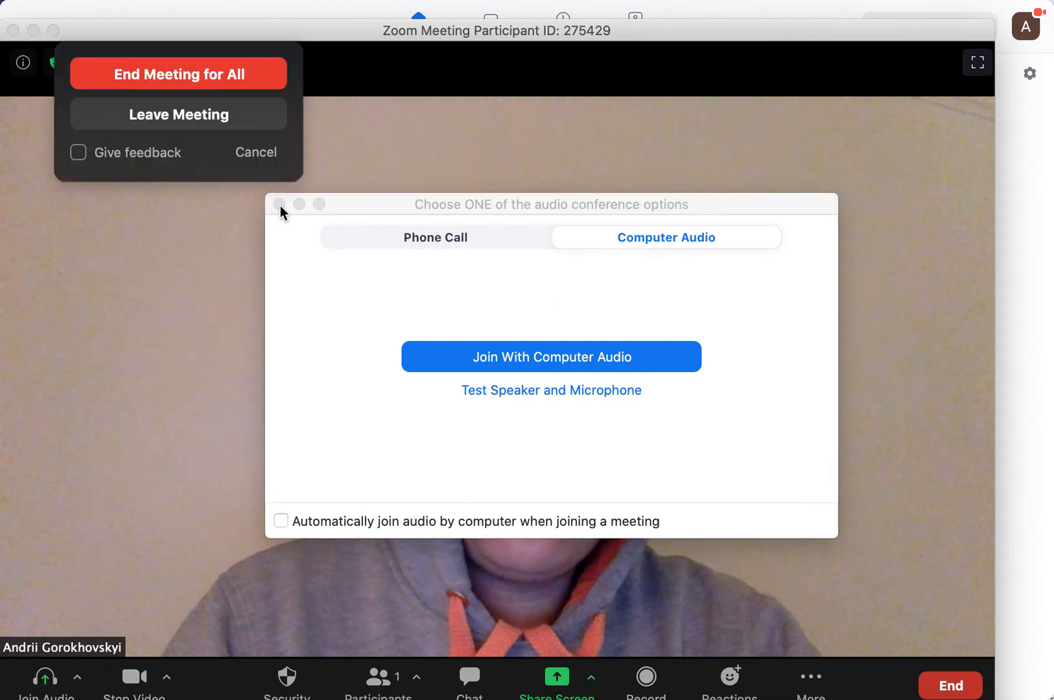
{"action": "left_click", "coordinate": [257, 152]}
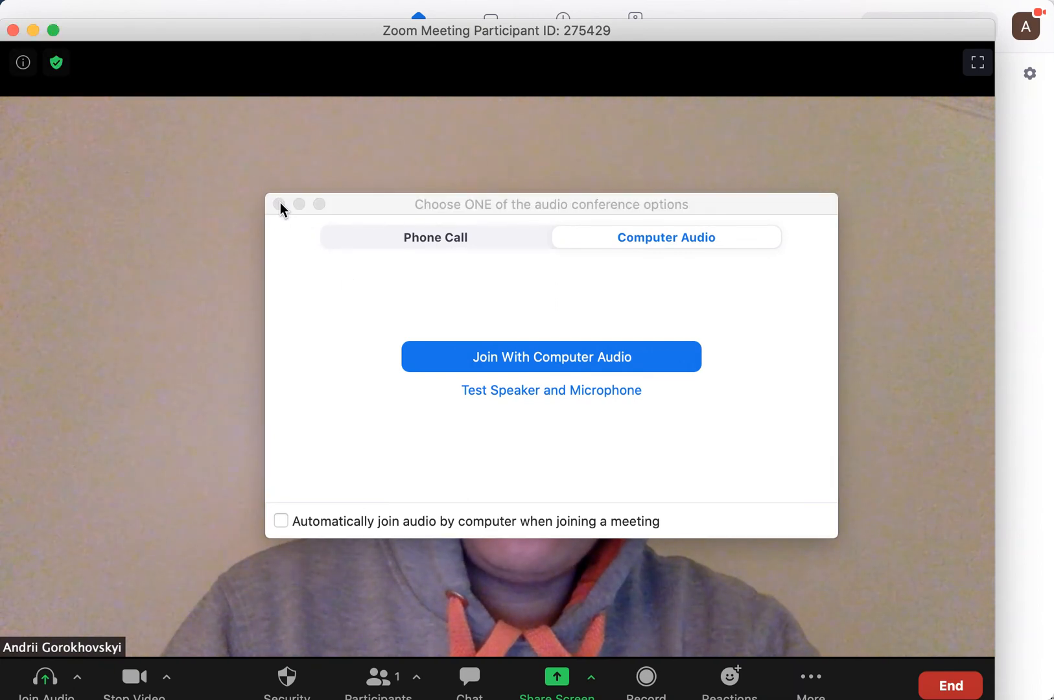
{"action": "mouse_move", "coordinate": [279, 204]}
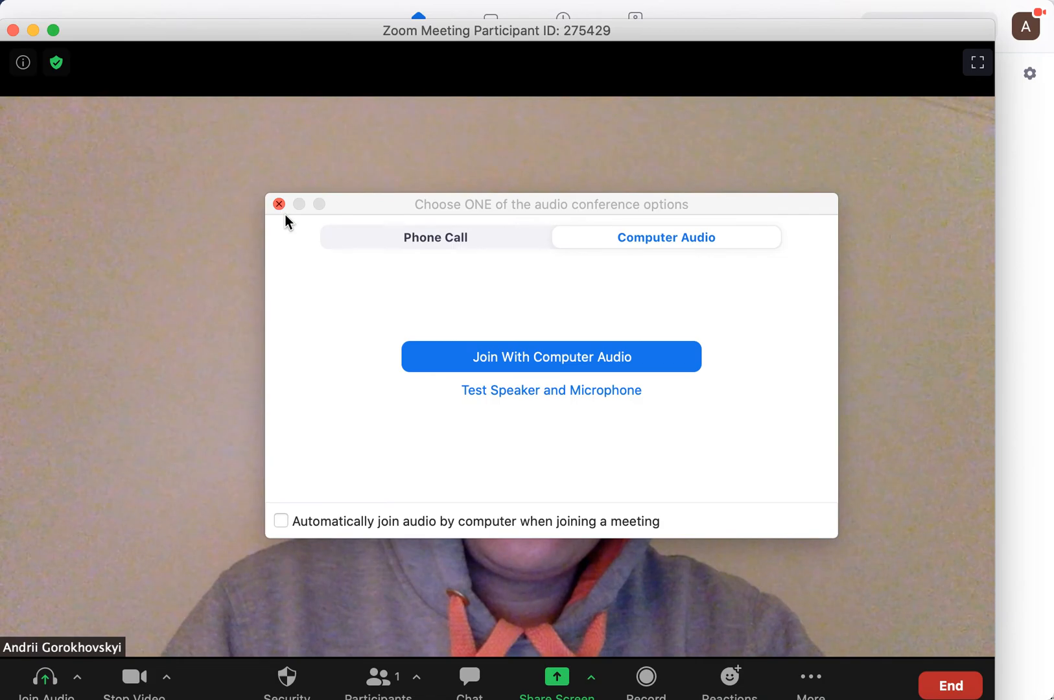
Step: In Settings > Video, toggle 'Mirror my video' off and back on, leaving the preview mirrored
{"action": "left_click", "coordinate": [1030, 74]}
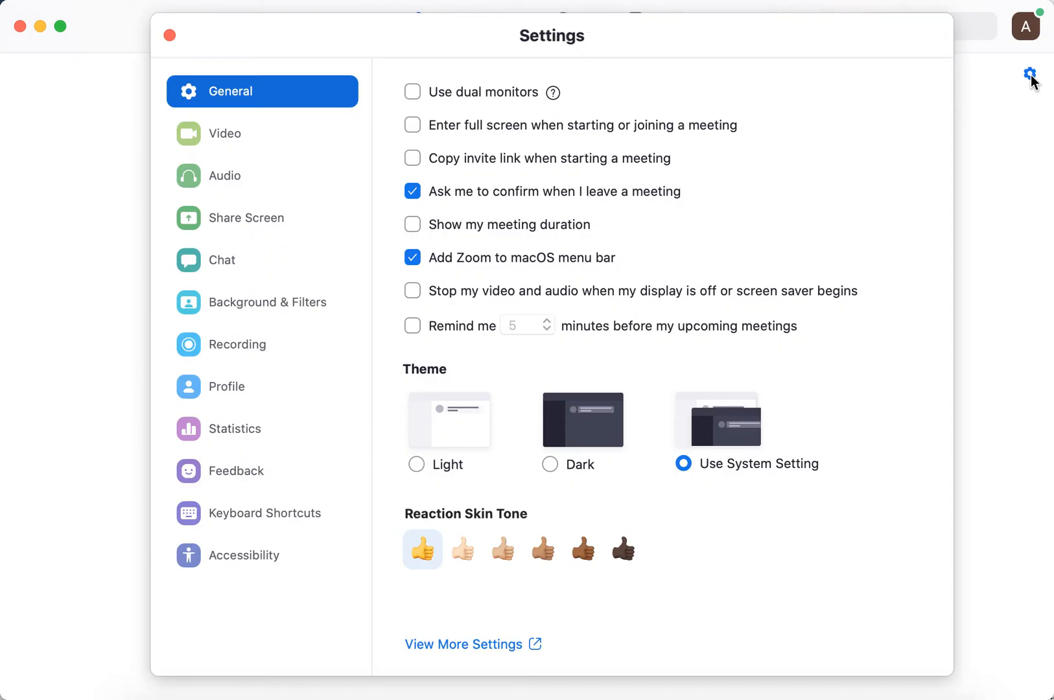
{"action": "mouse_move", "coordinate": [225, 161]}
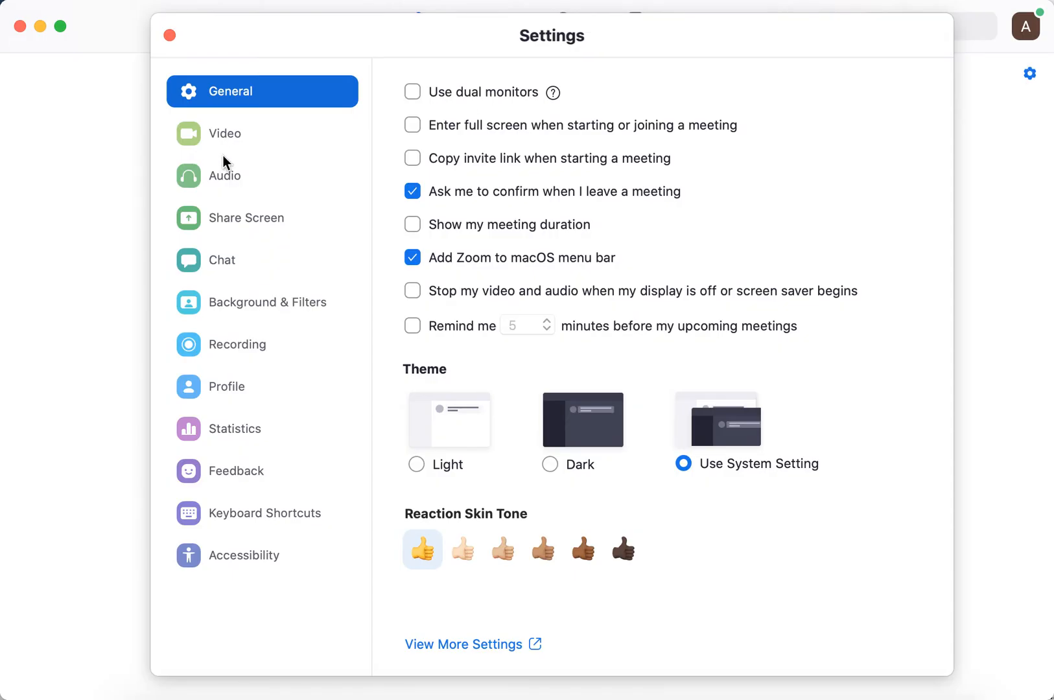
{"action": "mouse_move", "coordinate": [232, 139]}
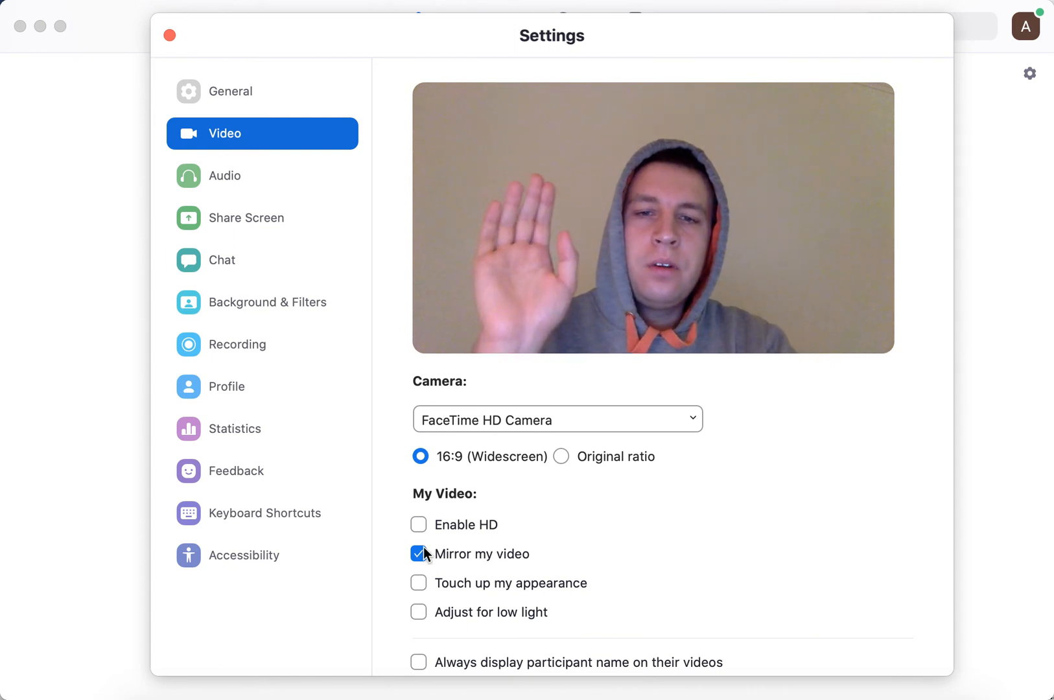
{"action": "mouse_move", "coordinate": [424, 562]}
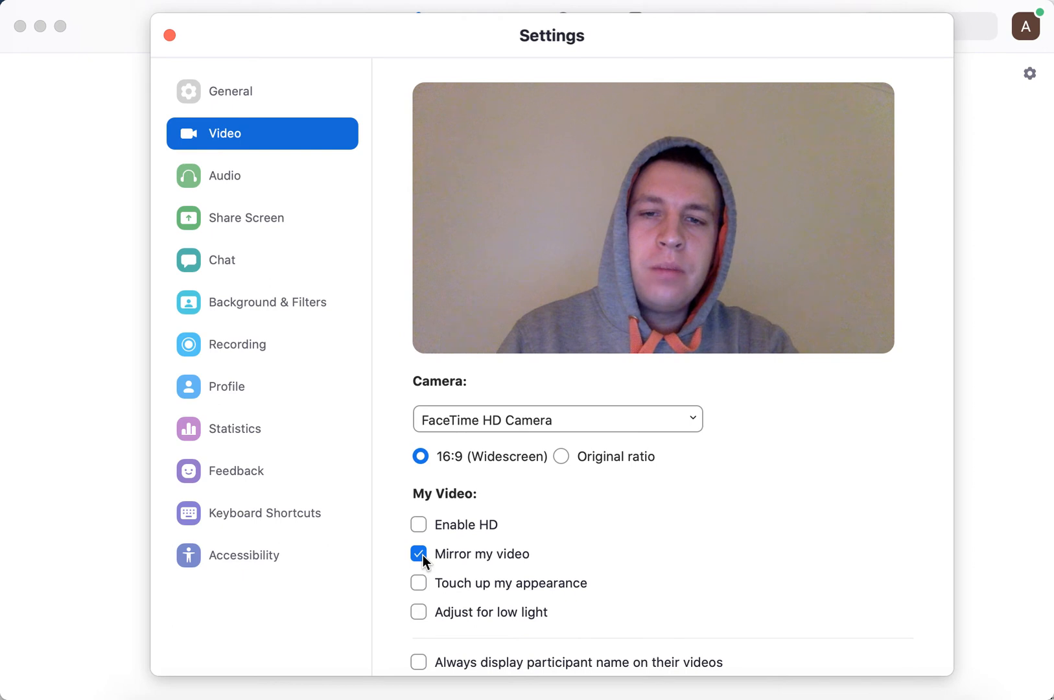
{"action": "left_click", "coordinate": [419, 553]}
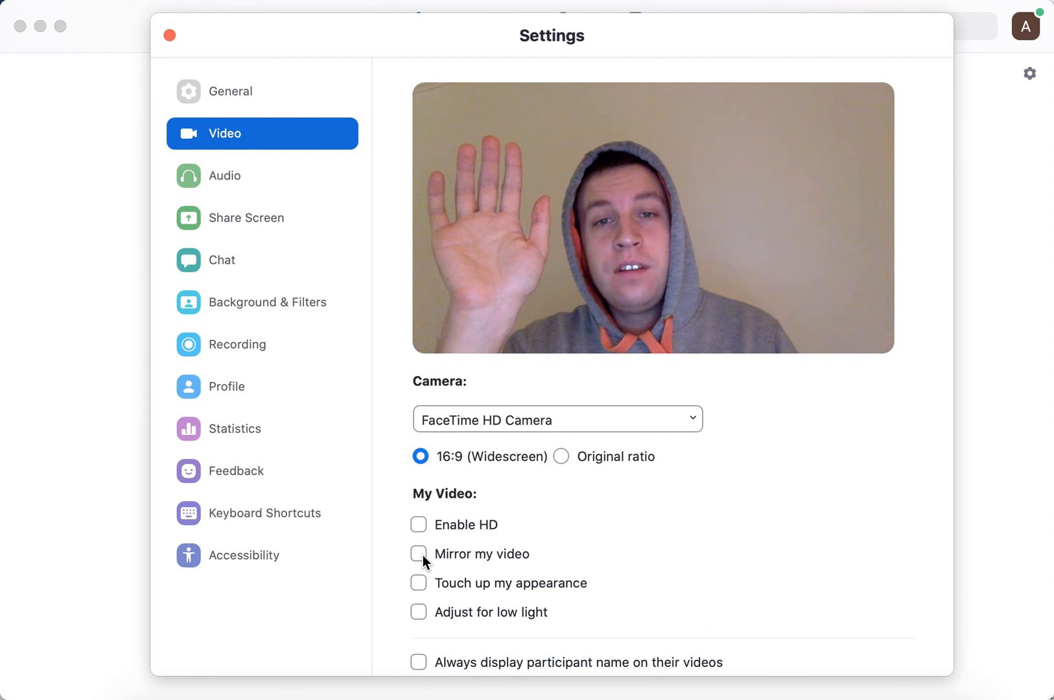
{"action": "left_click", "coordinate": [418, 554]}
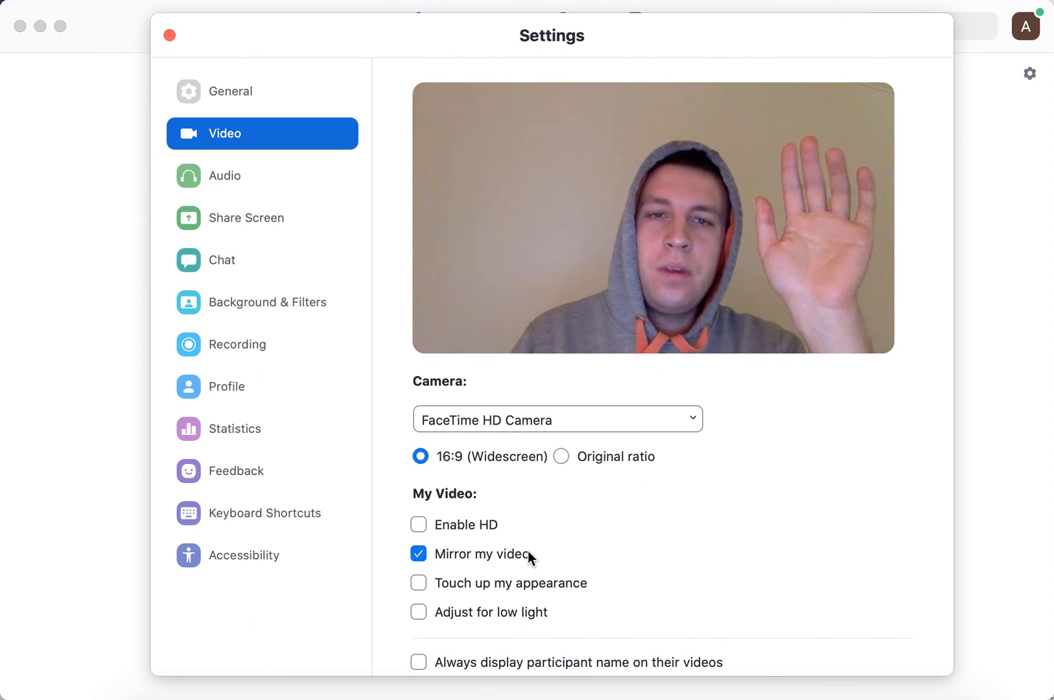
{"action": "mouse_move", "coordinate": [235, 386]}
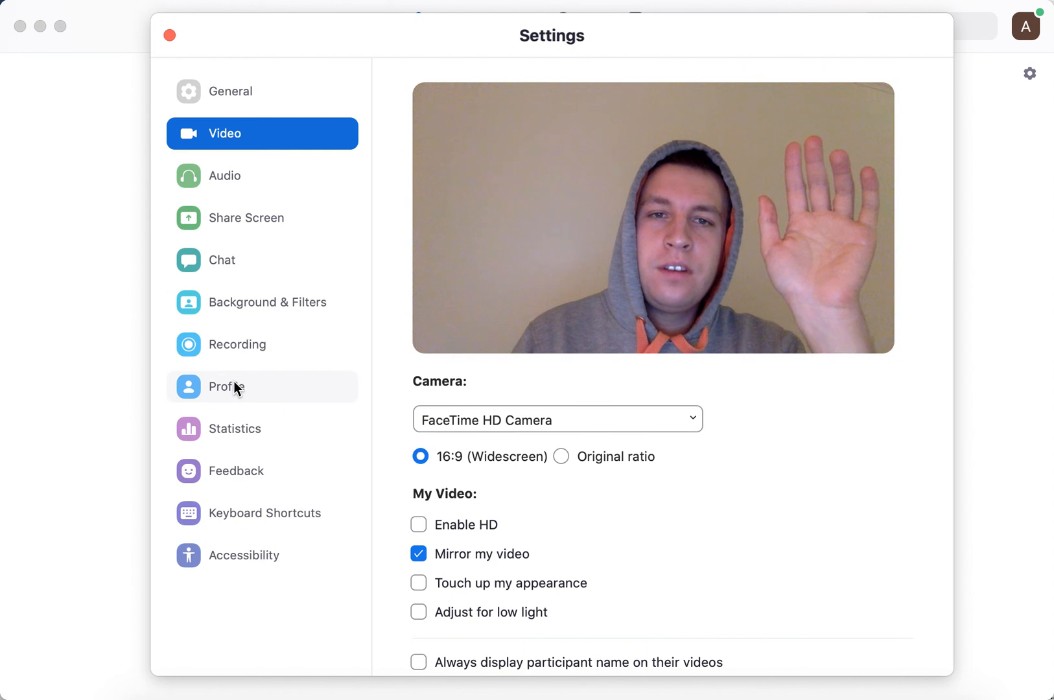